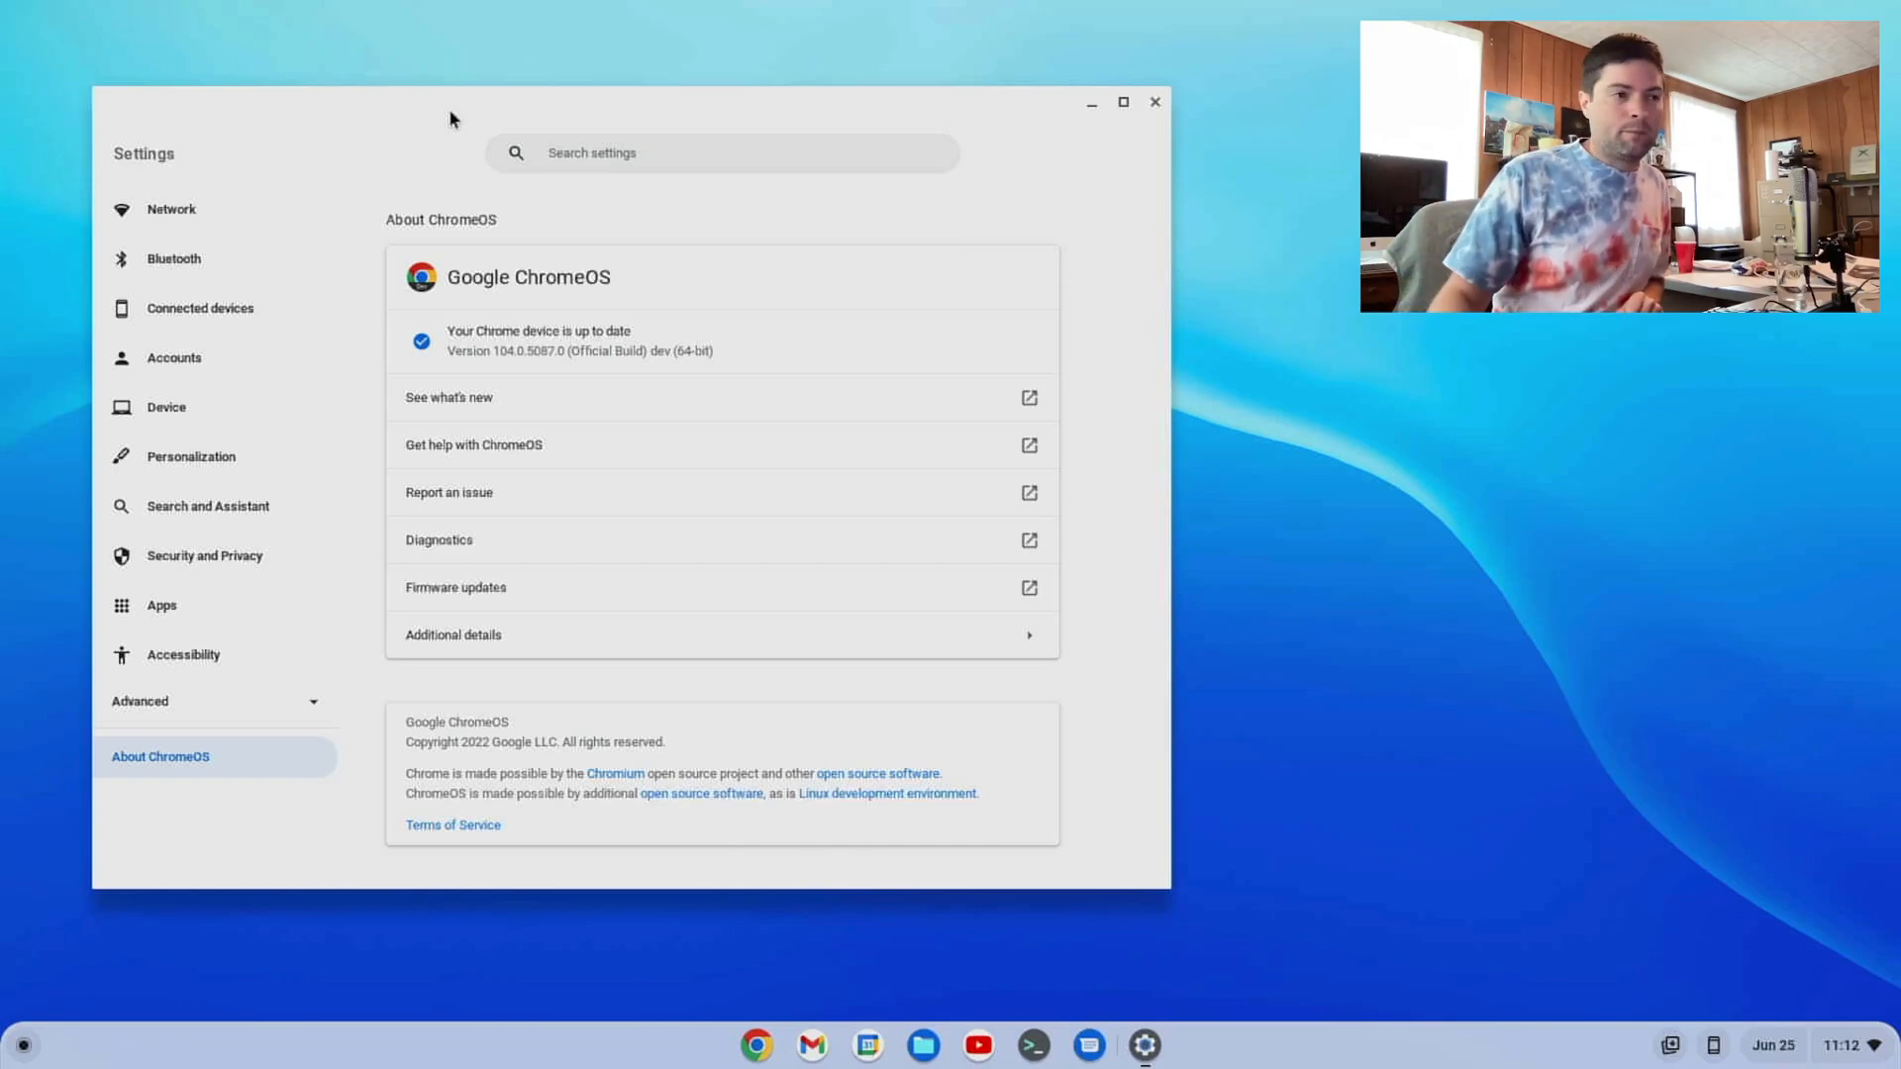
mouse_move(631, 9)
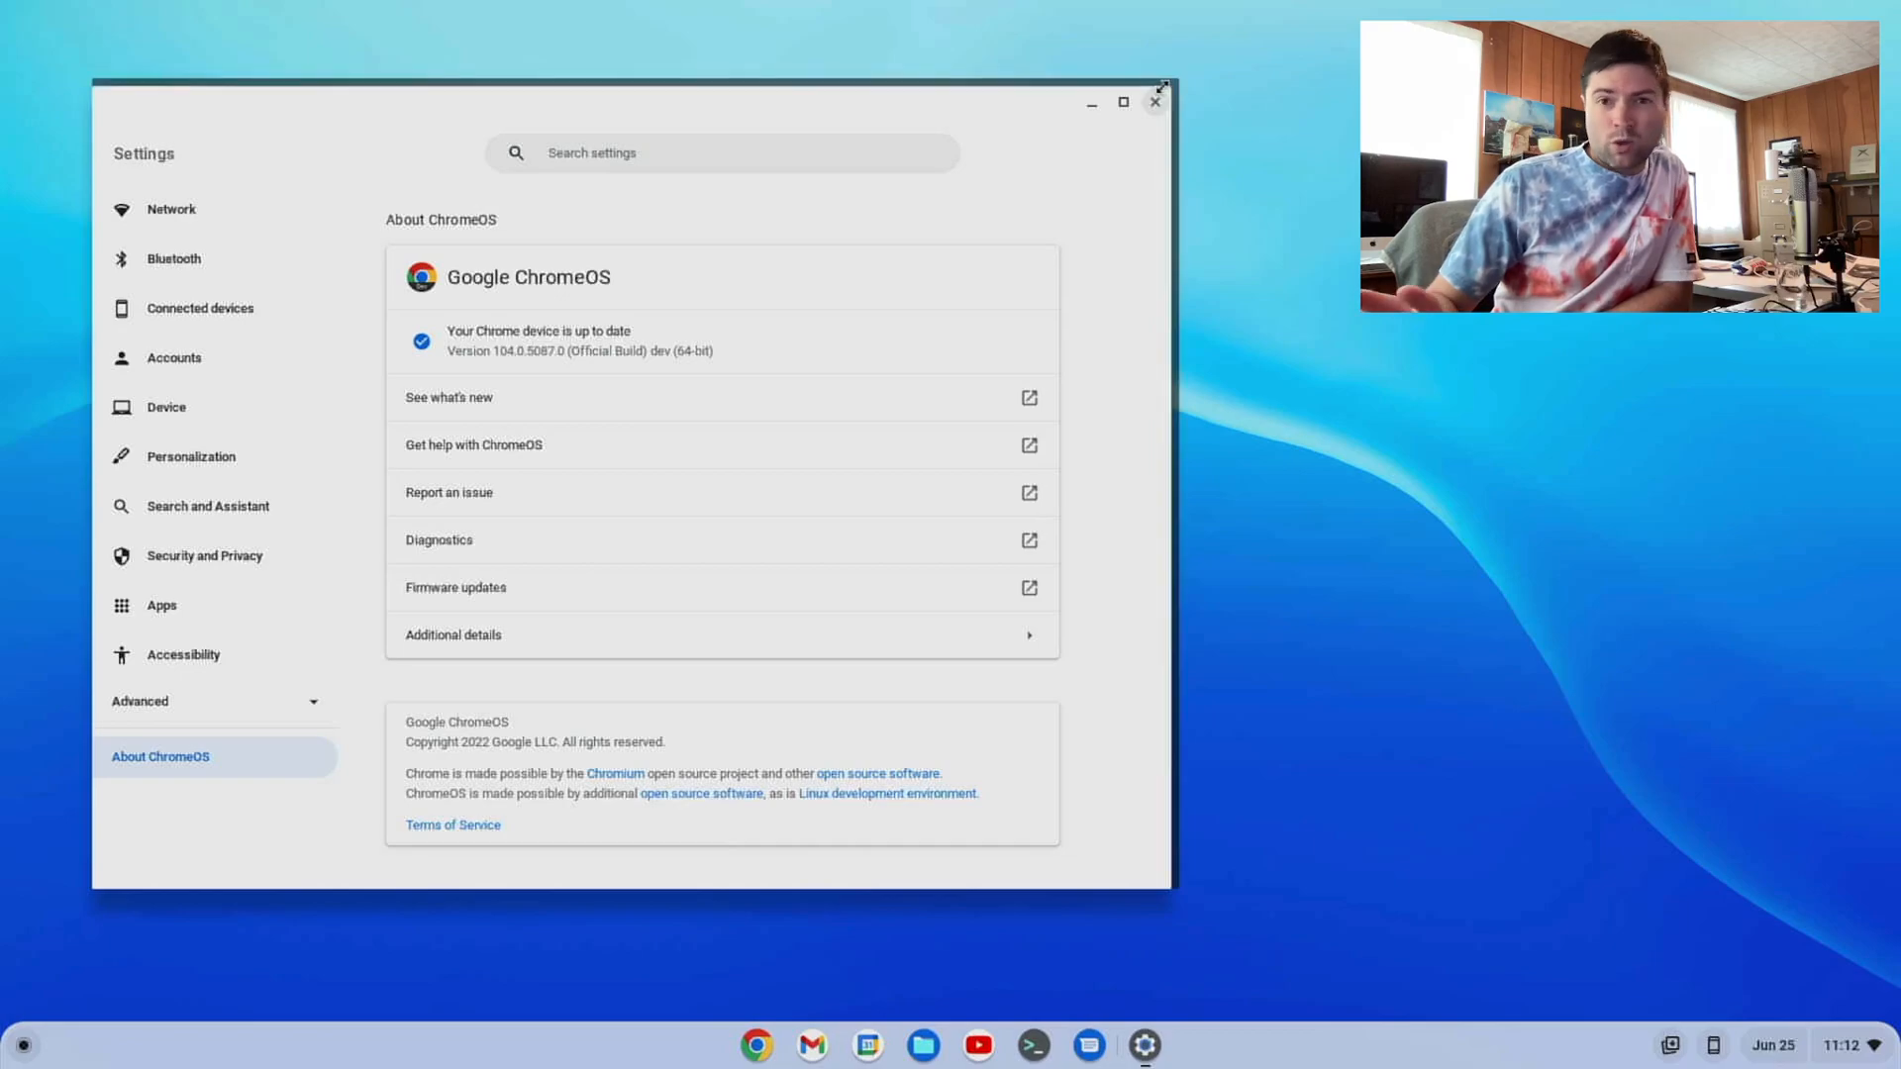
mouse_move(1152, 102)
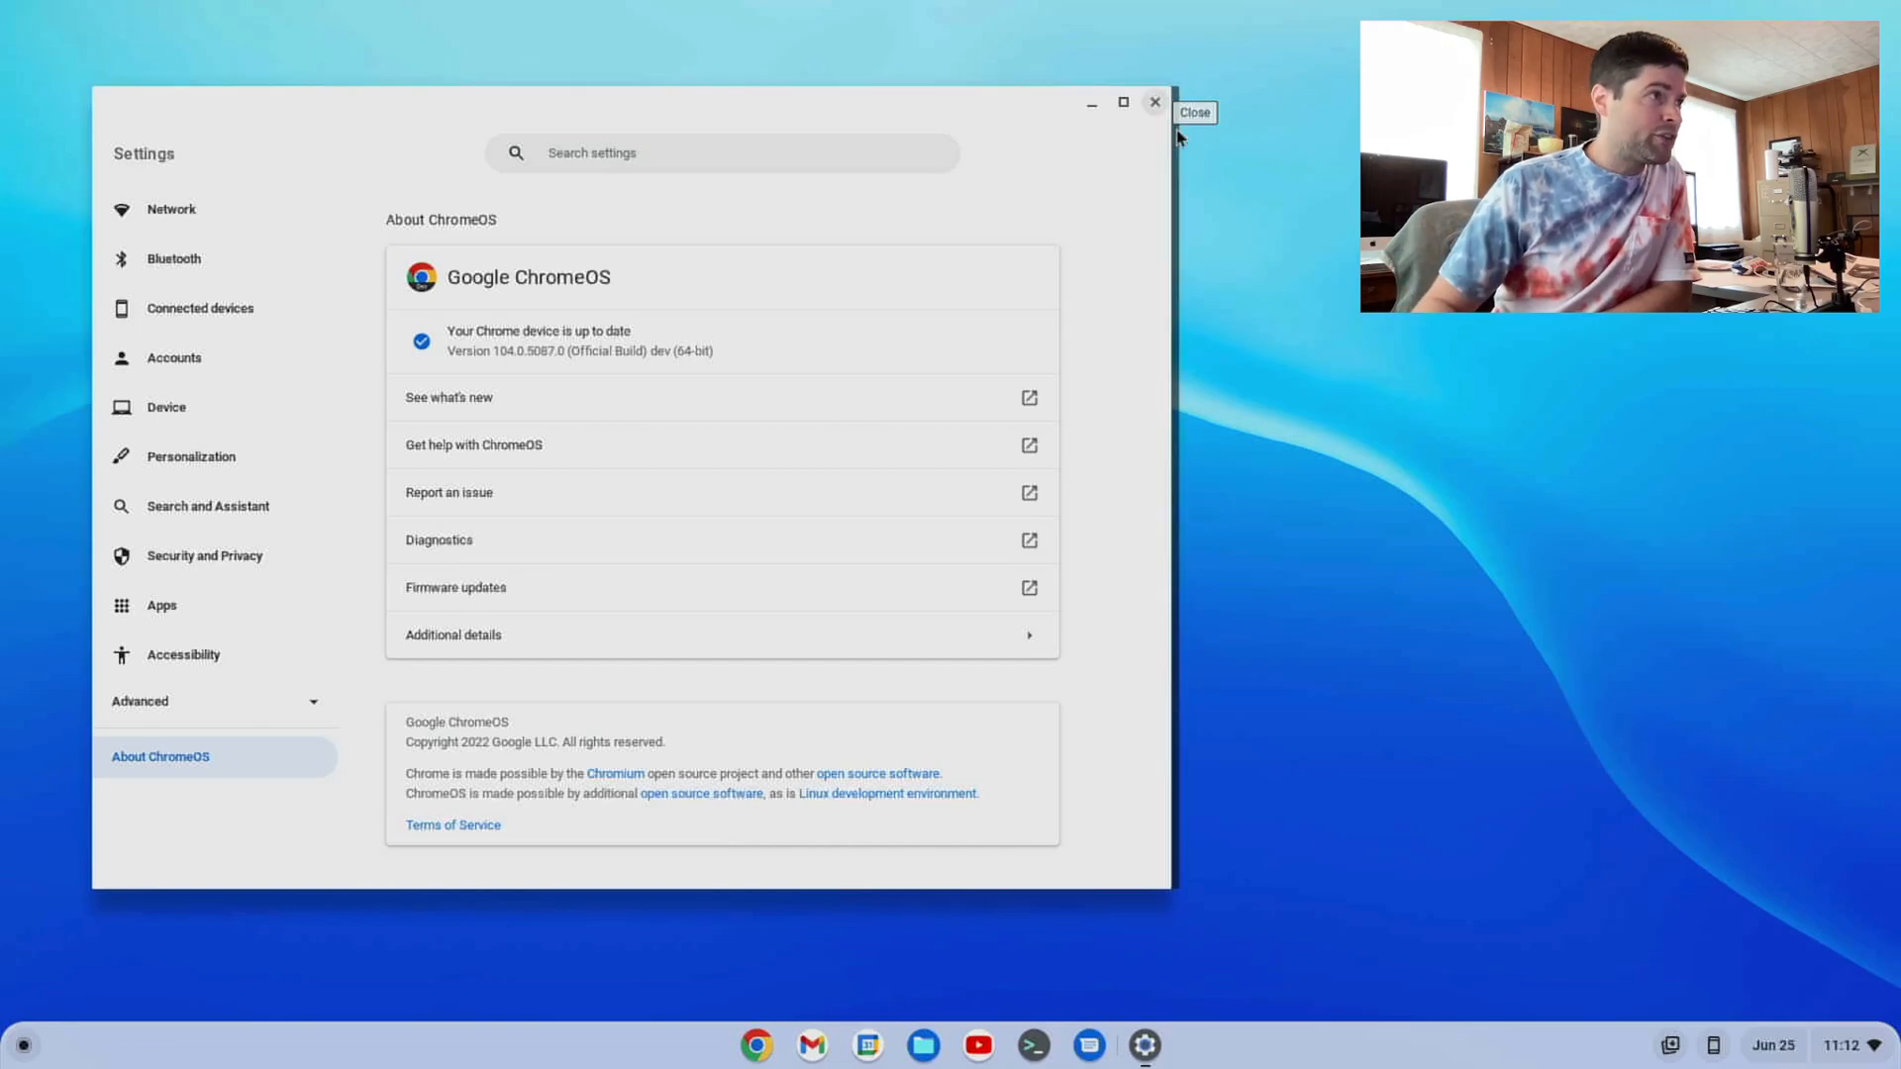
mouse_move(1155, 102)
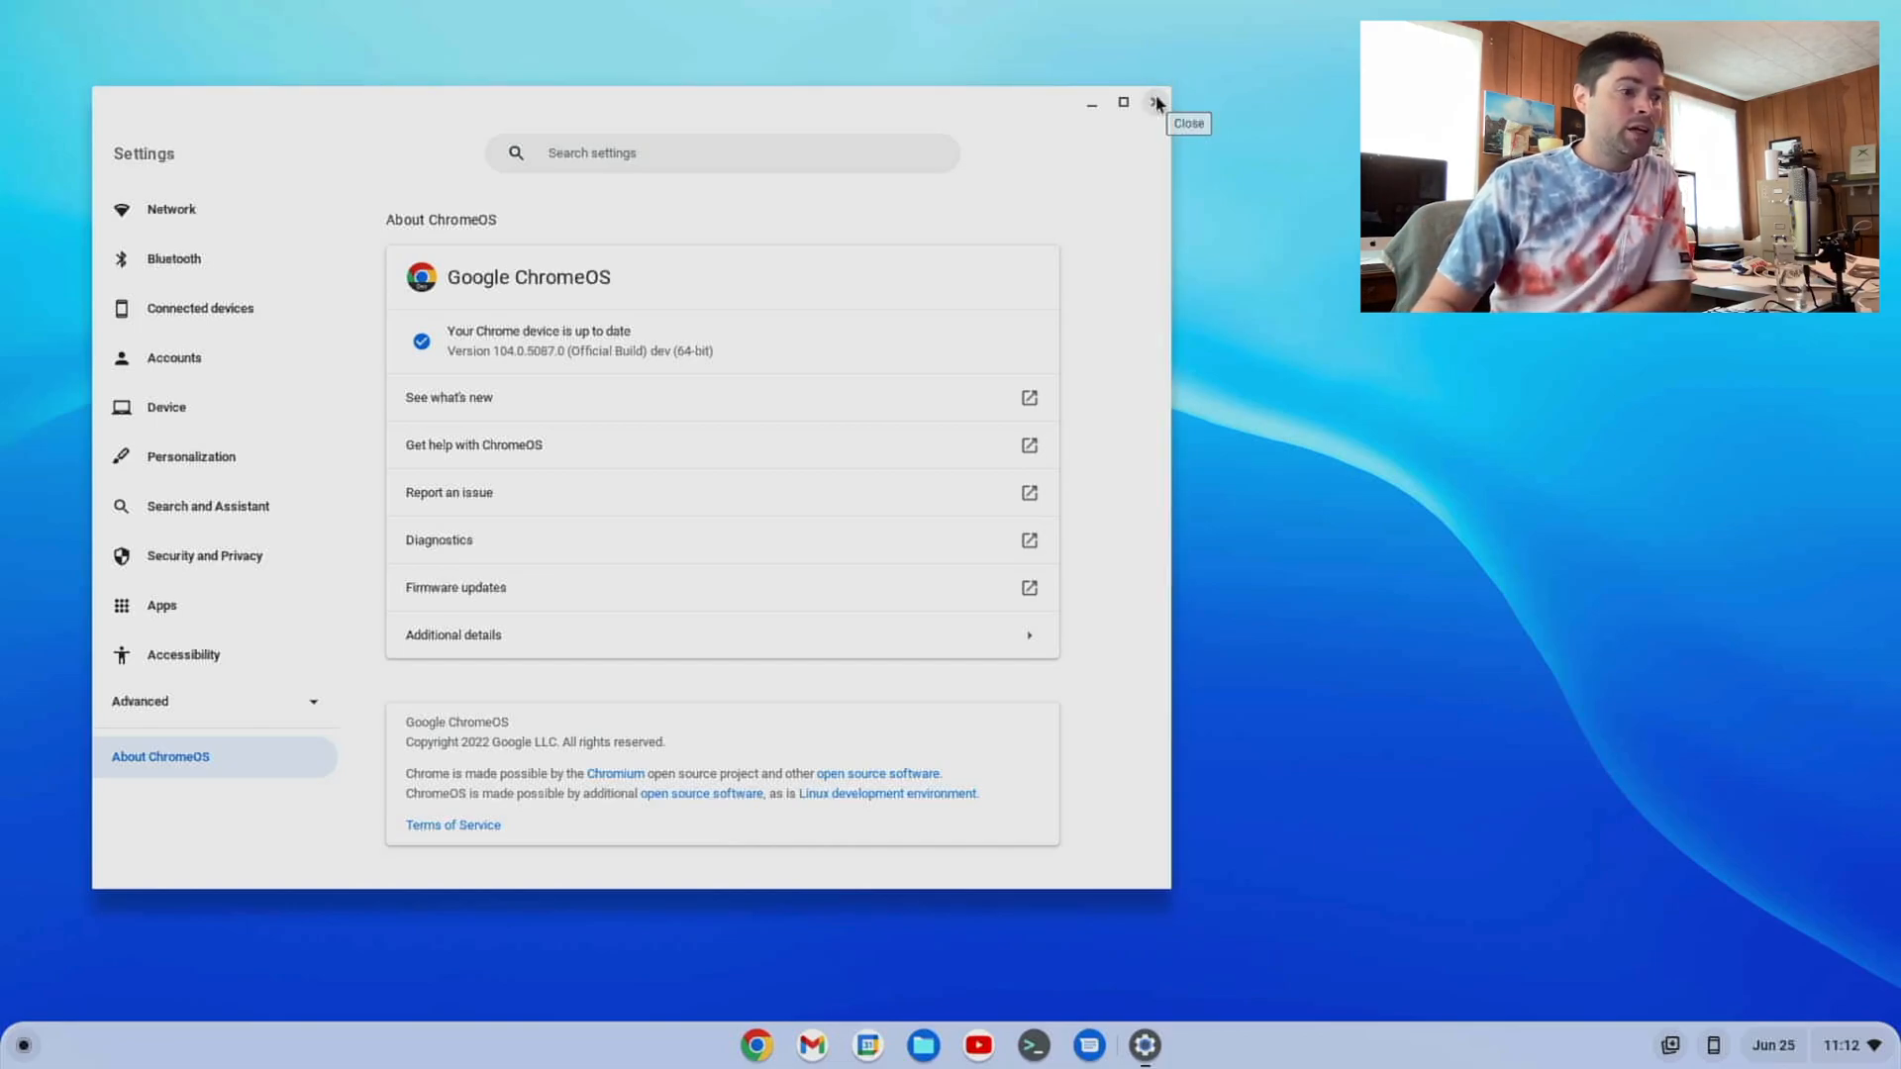
Close the Settings window showing version 104 up to date.
left_click(1152, 102)
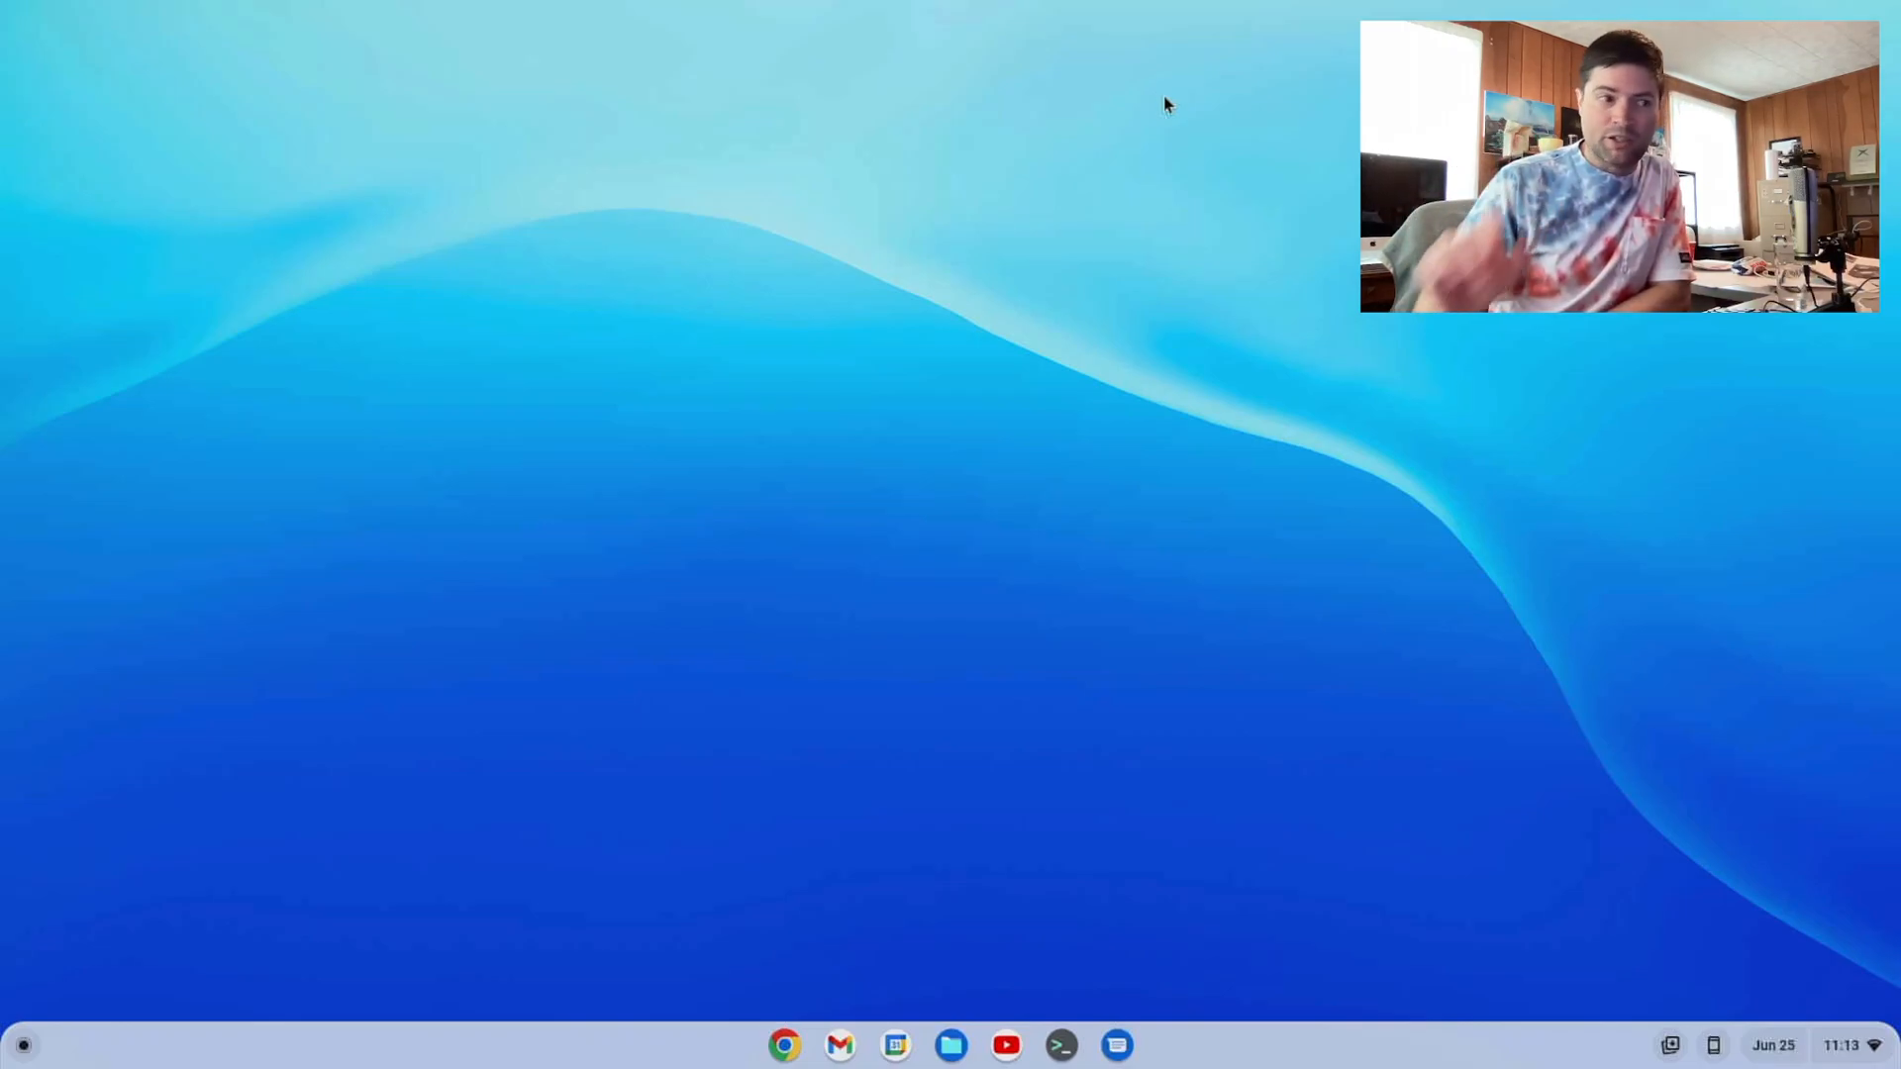
Reopen Settings from the shelf and go to the About ChromeOS page.
left_click(1842, 1046)
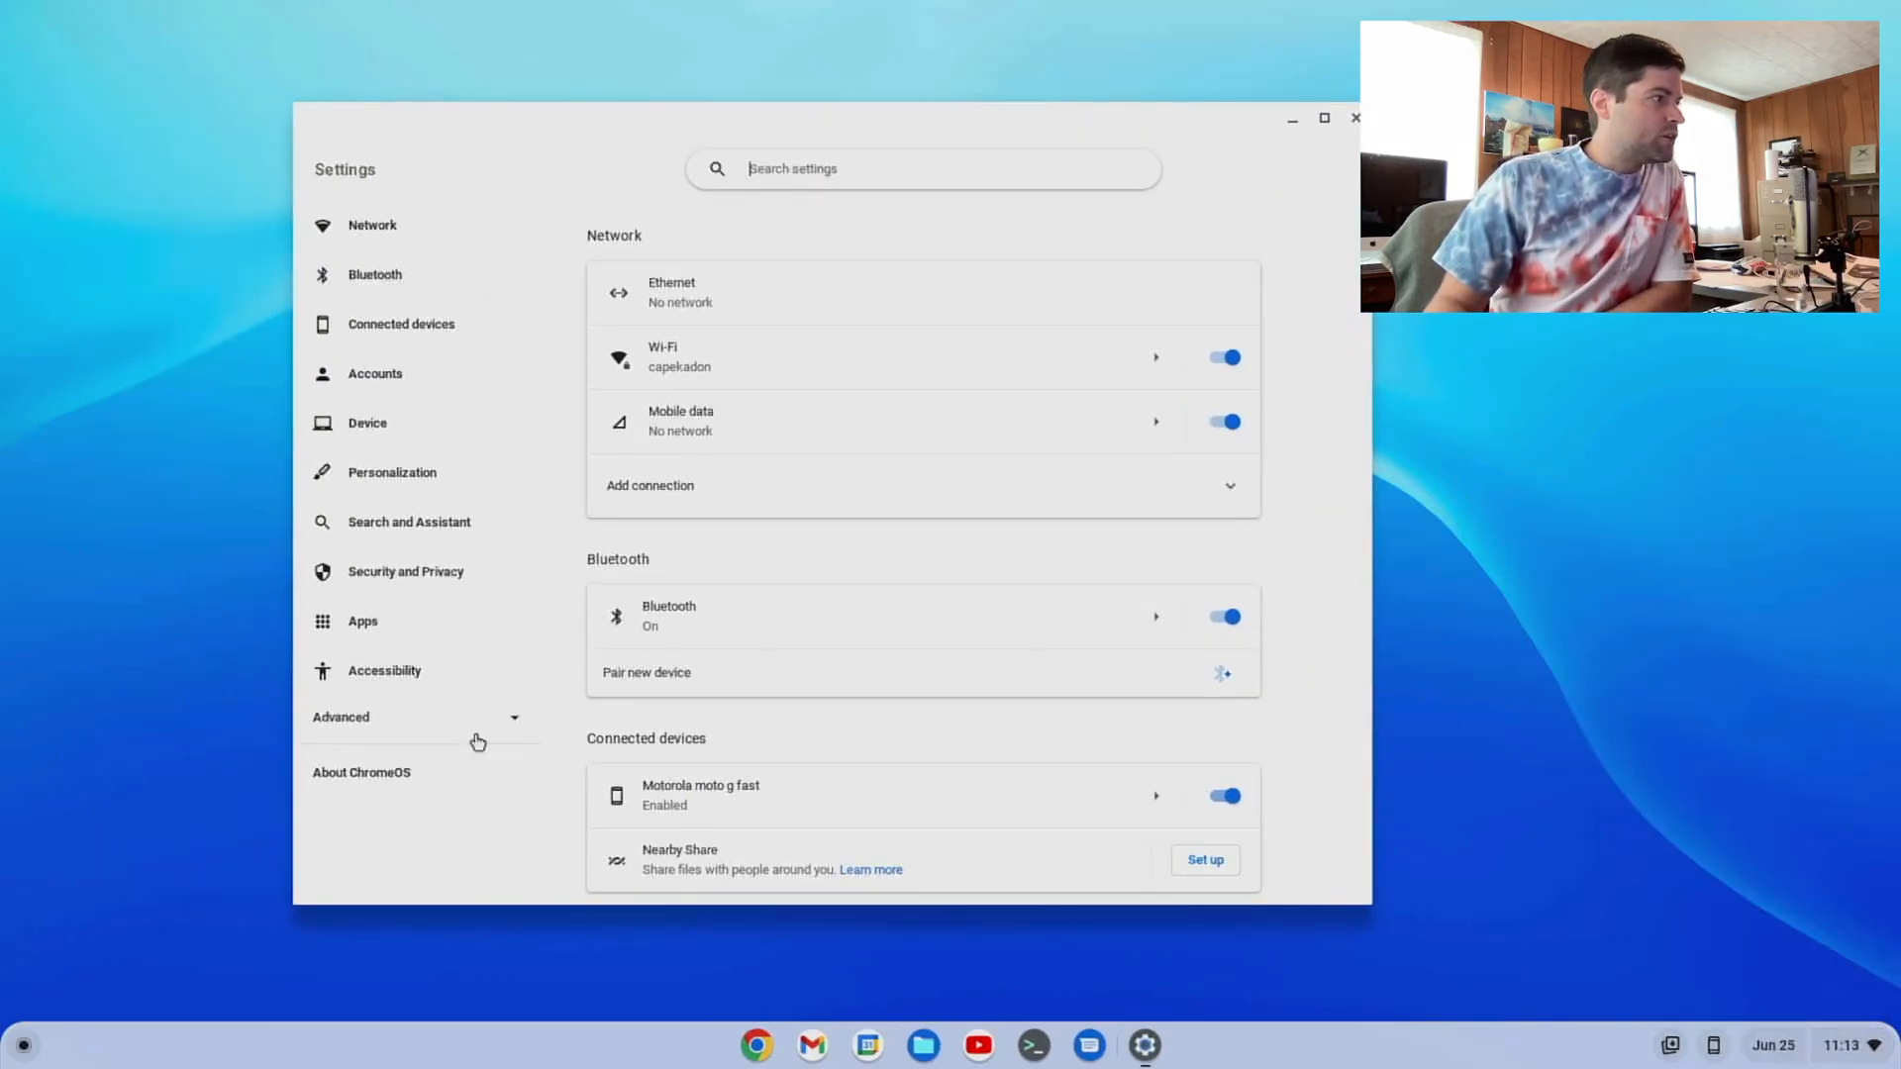
left_click(362, 772)
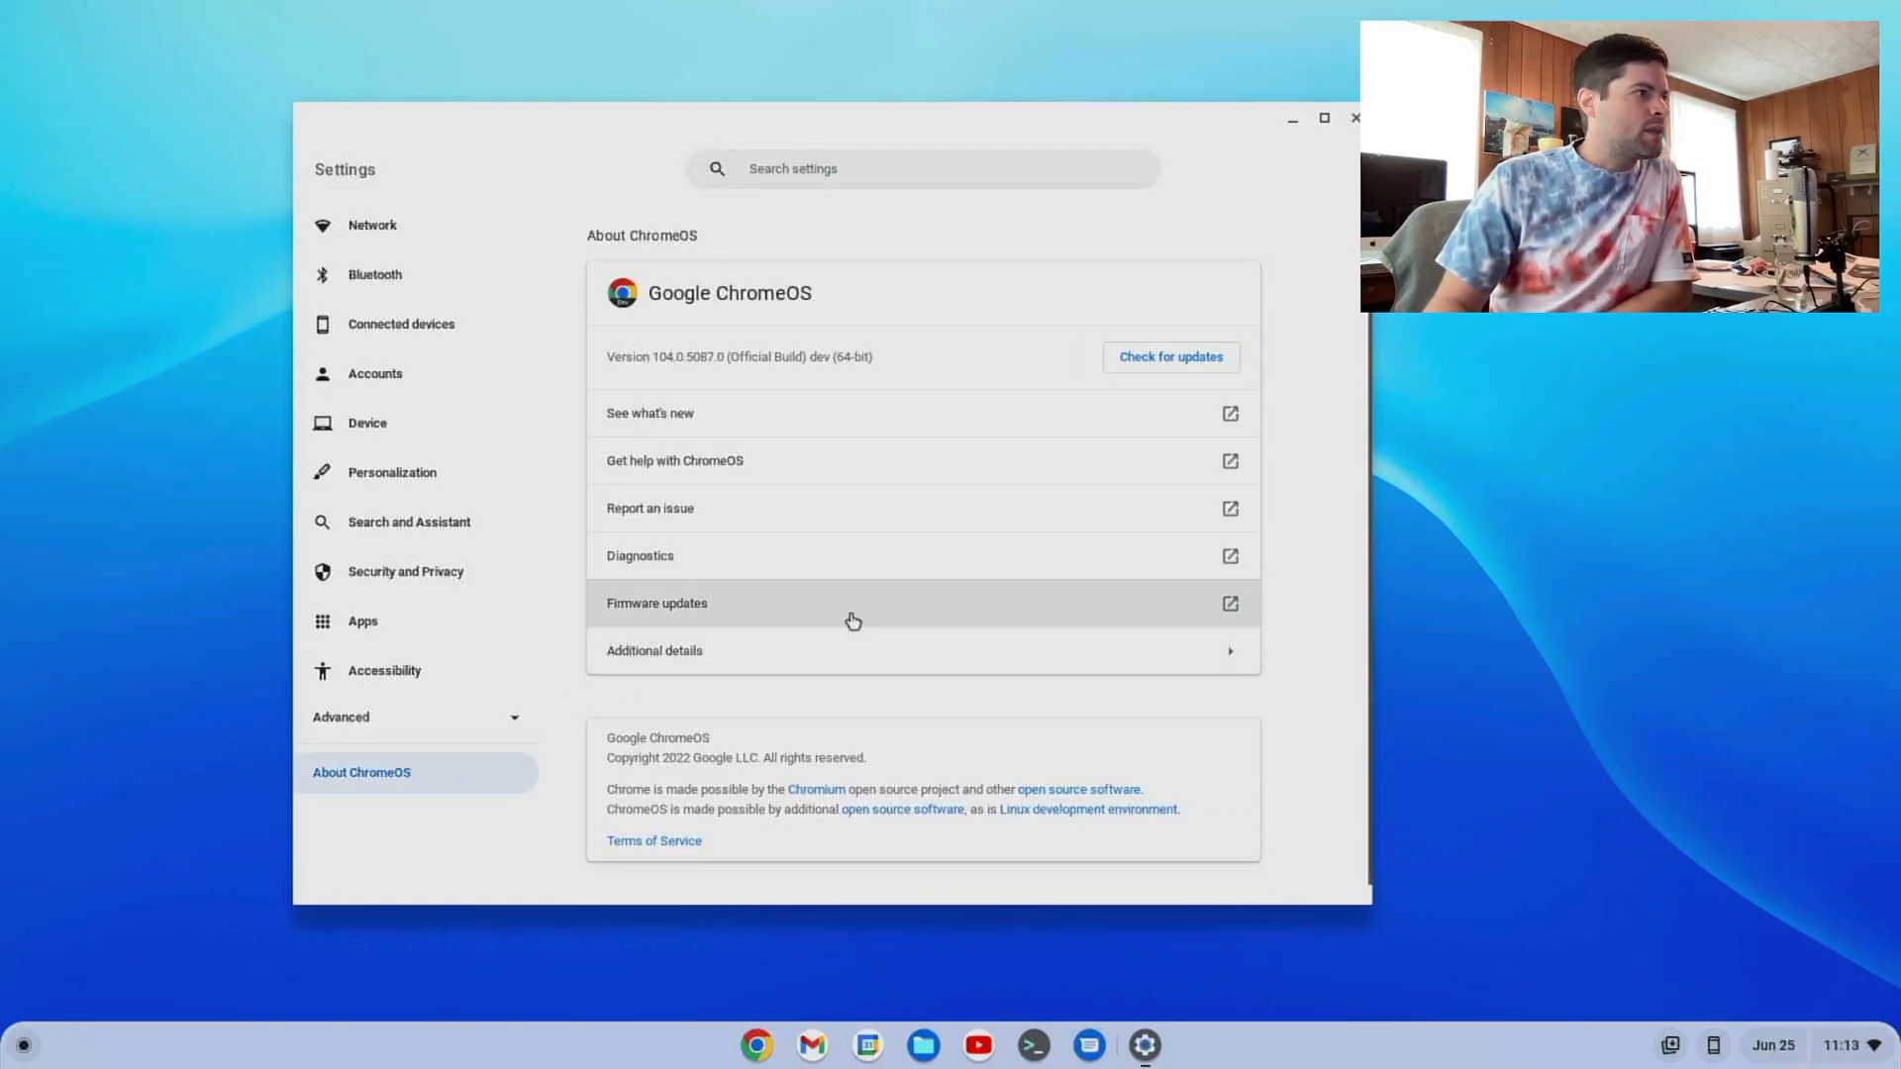
Check for updates, then open Additional details and the Change channel dialog.
left_click(1167, 357)
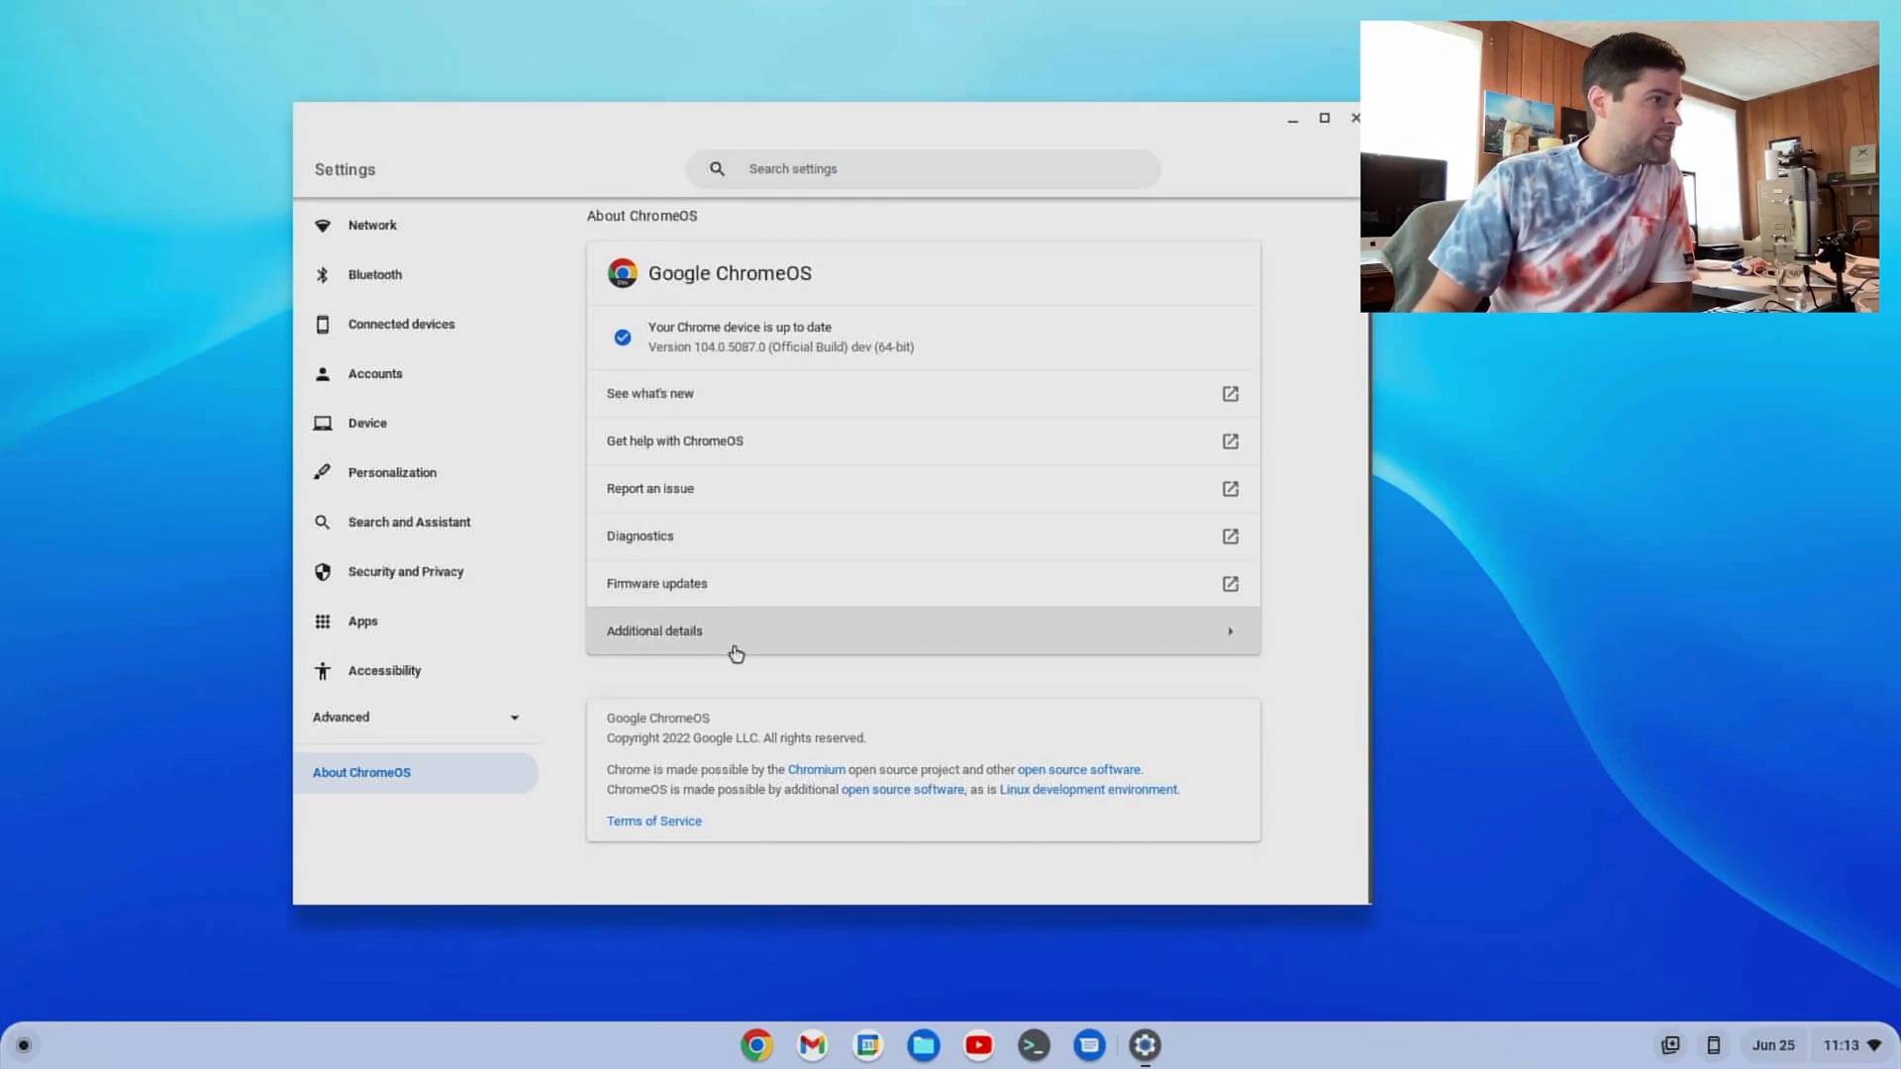
left_click(654, 631)
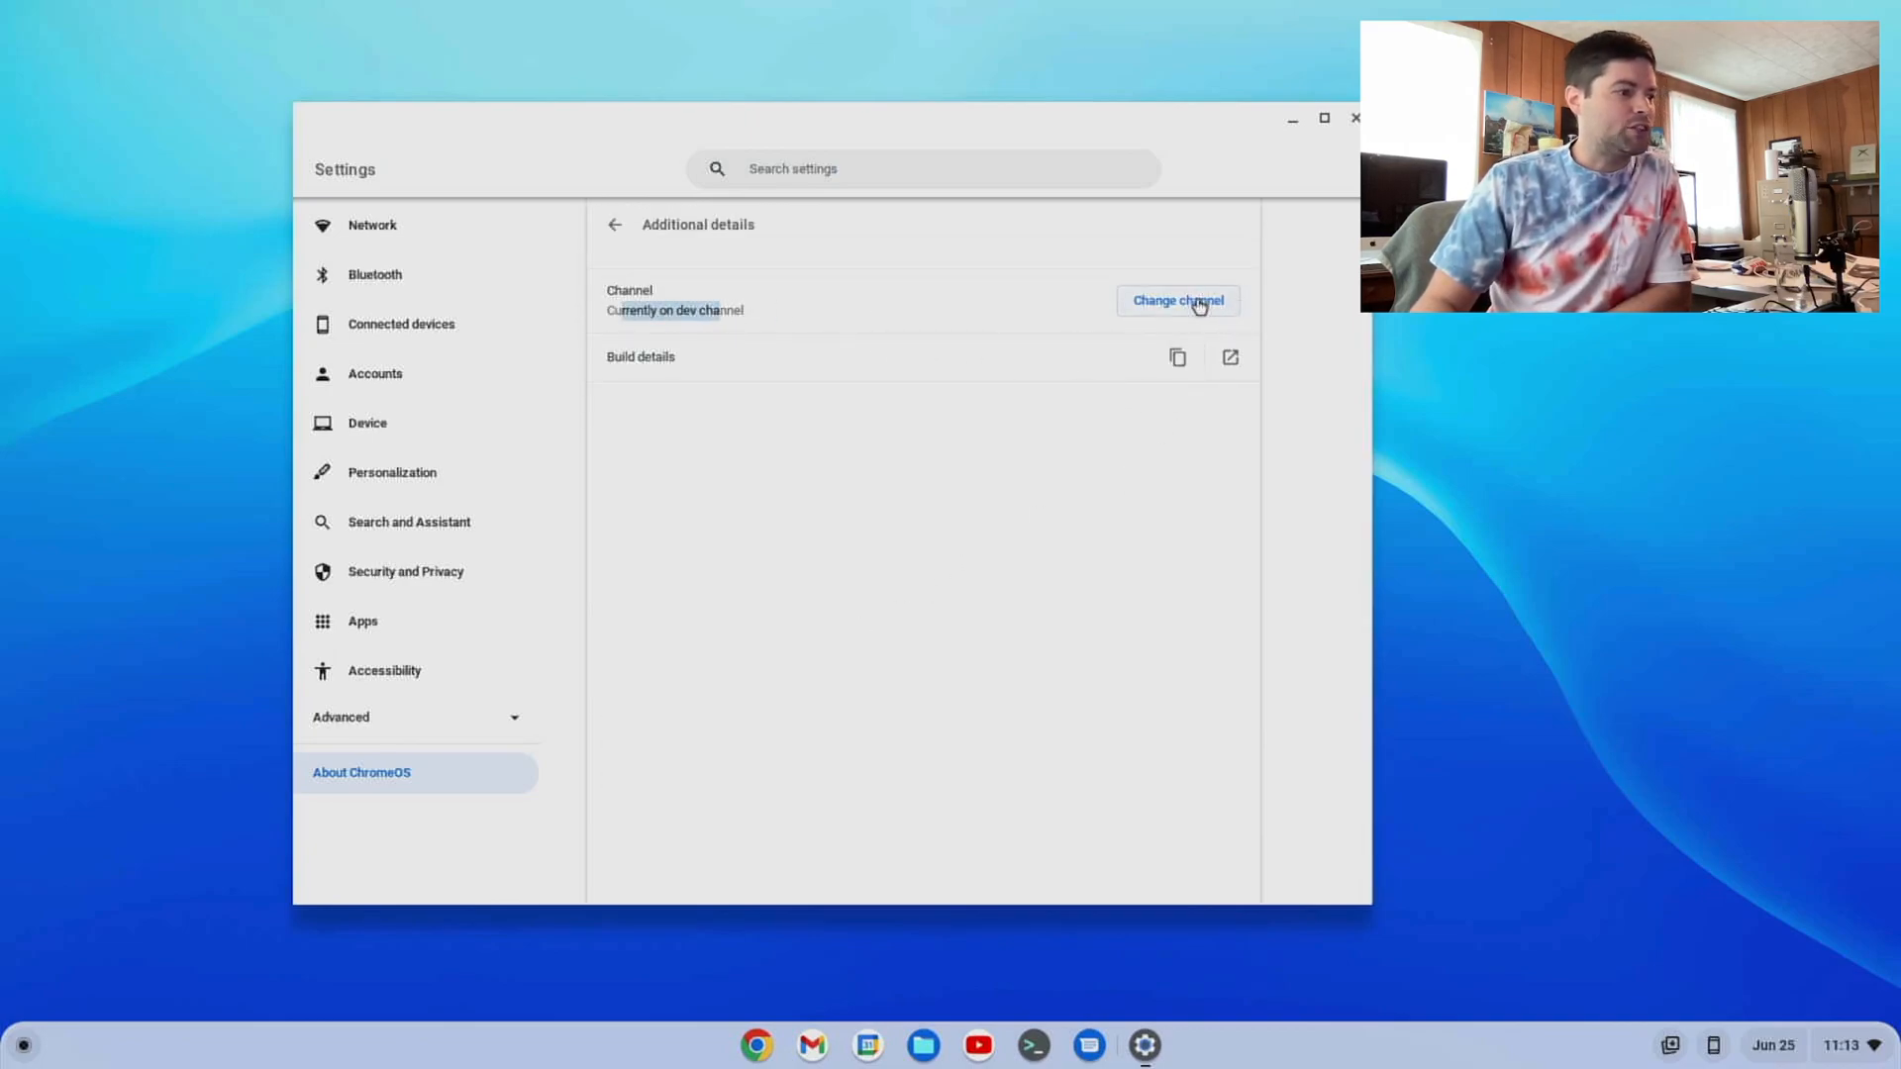
left_click(1175, 299)
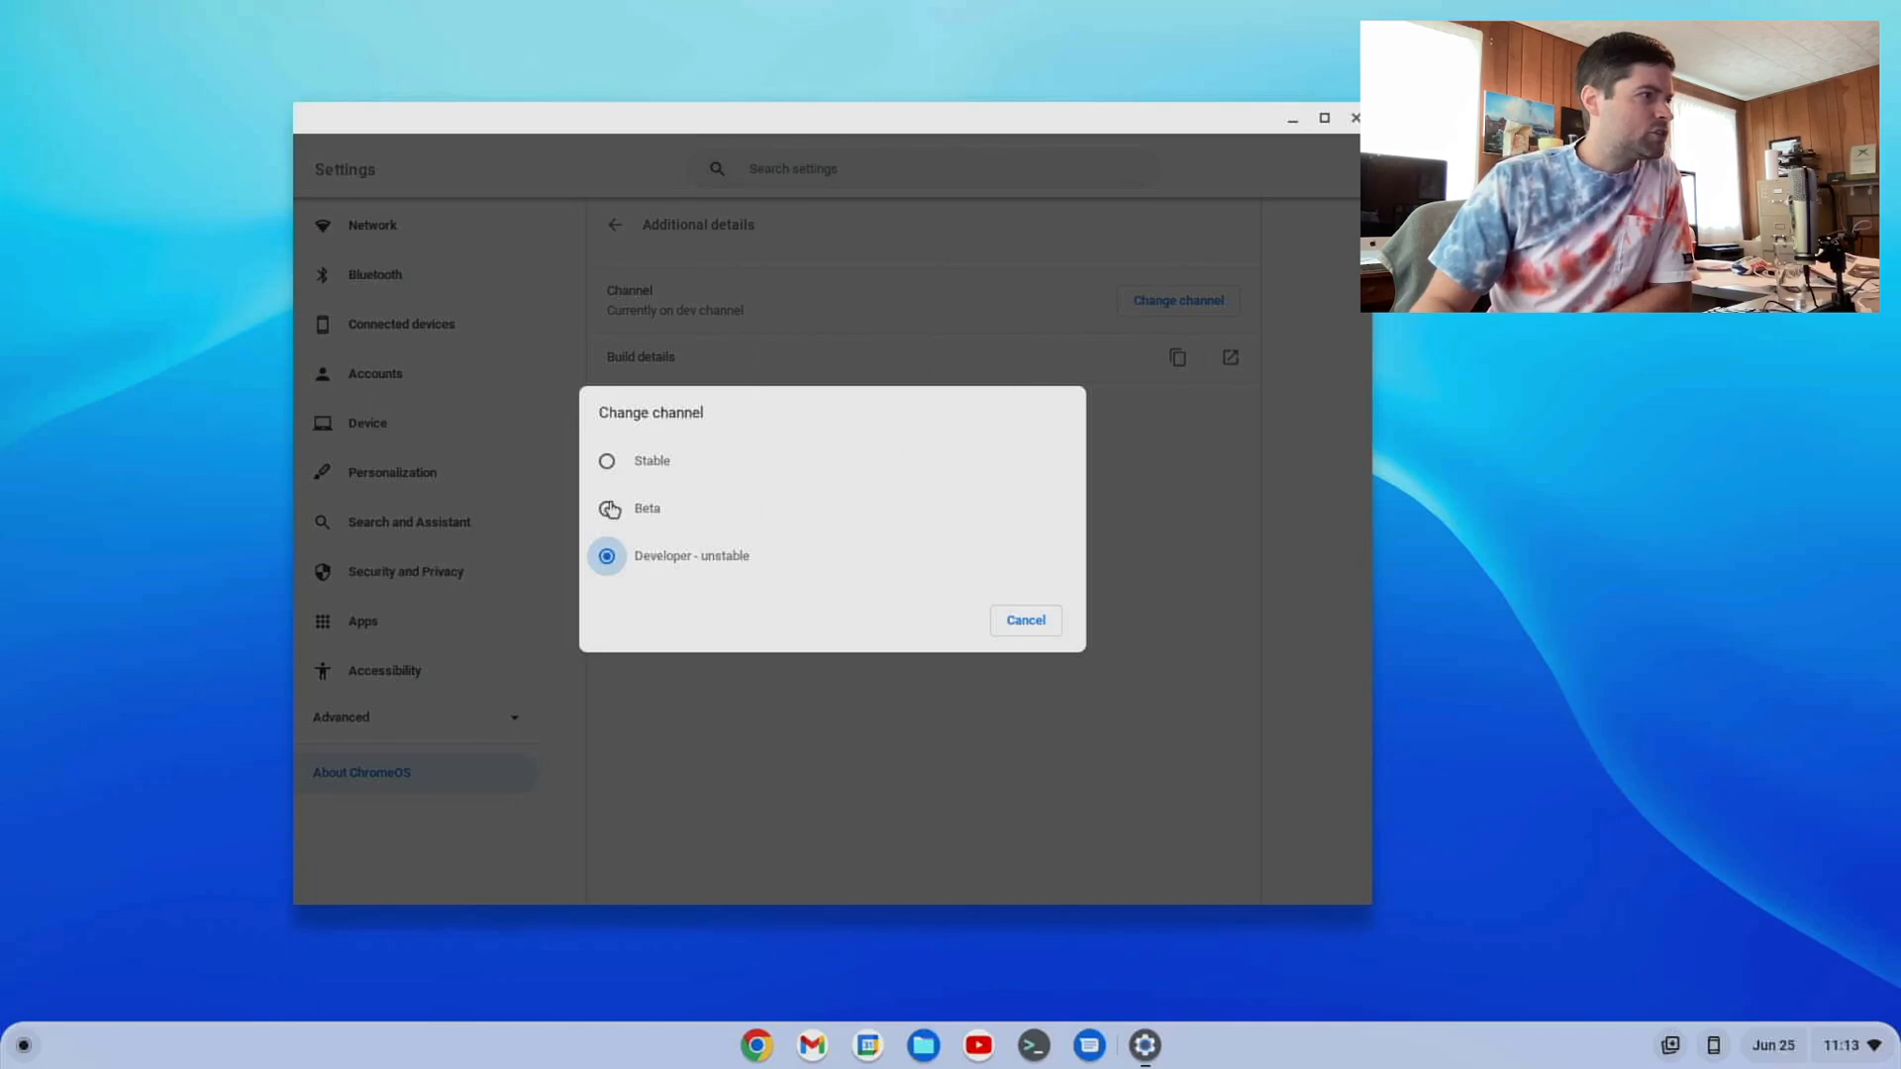
Switch to the Stable channel with powerwash and return to About ChromeOS.
left_click(607, 461)
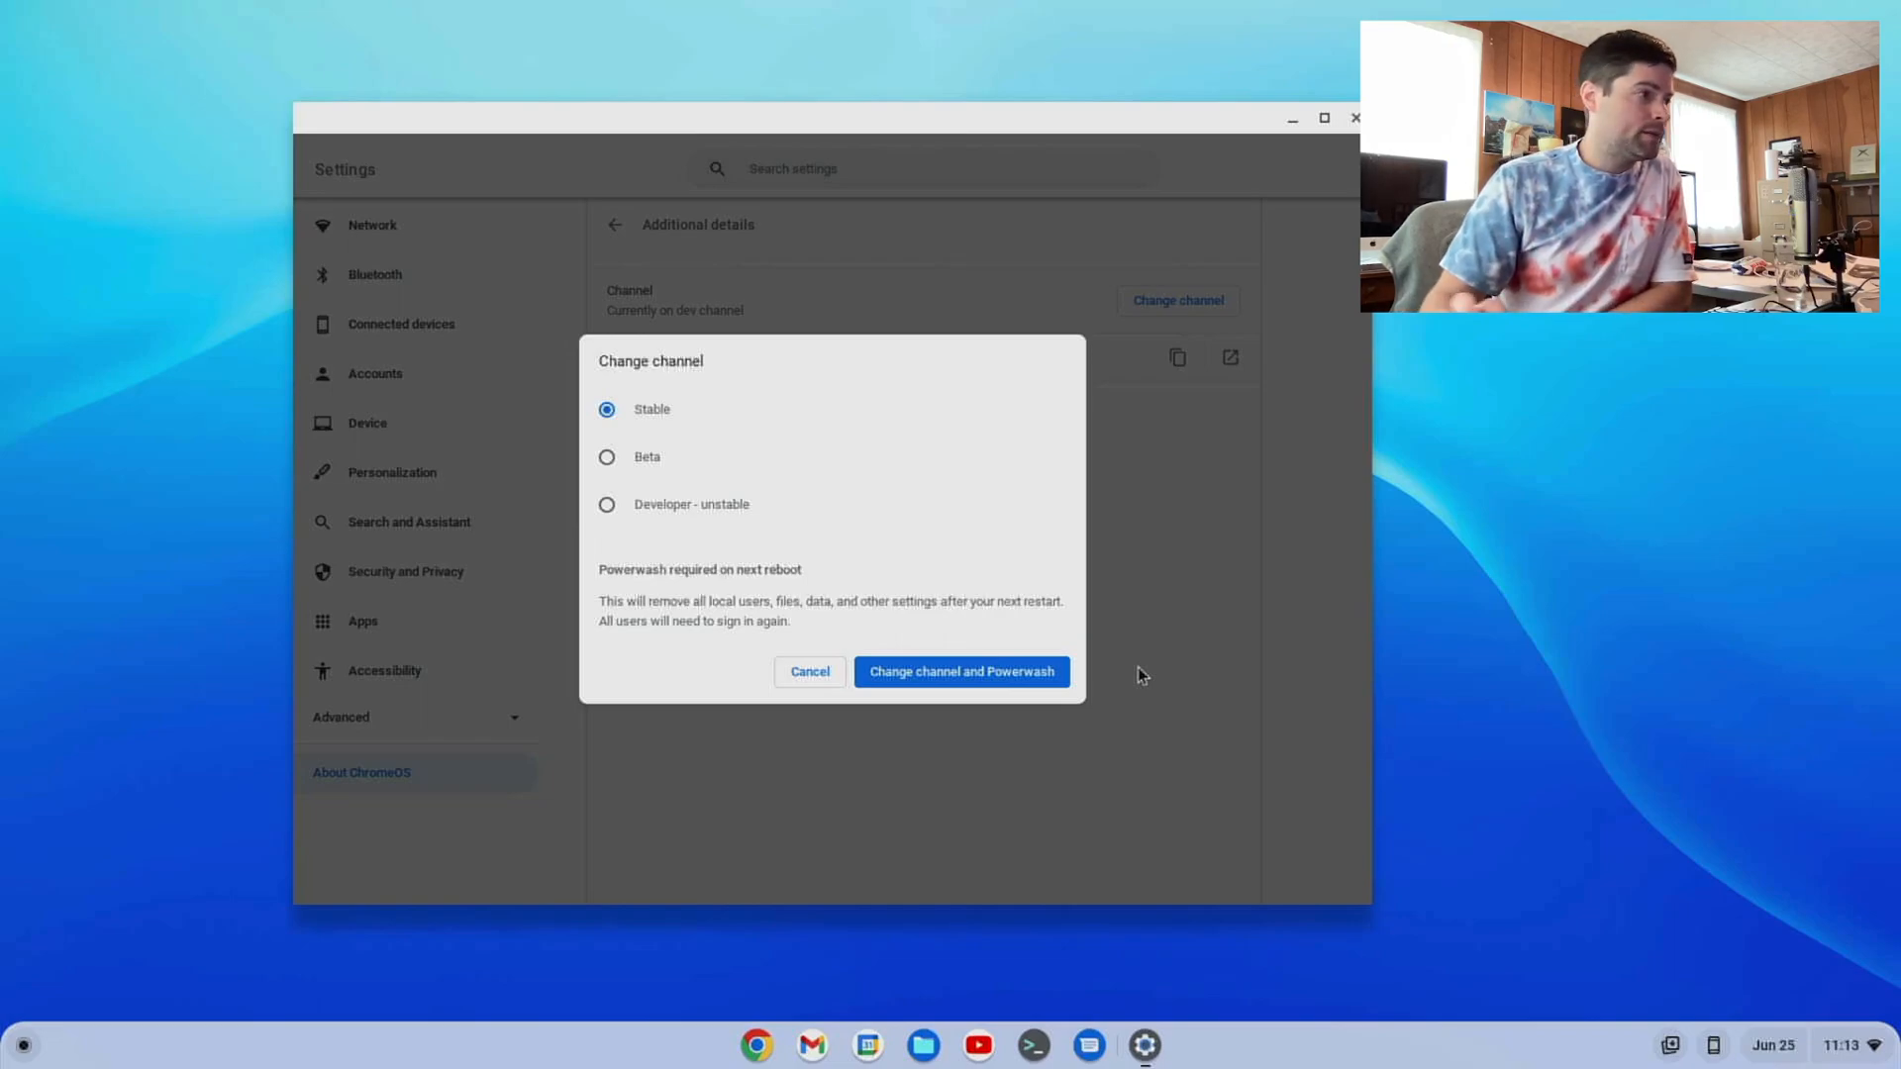
left_click(960, 672)
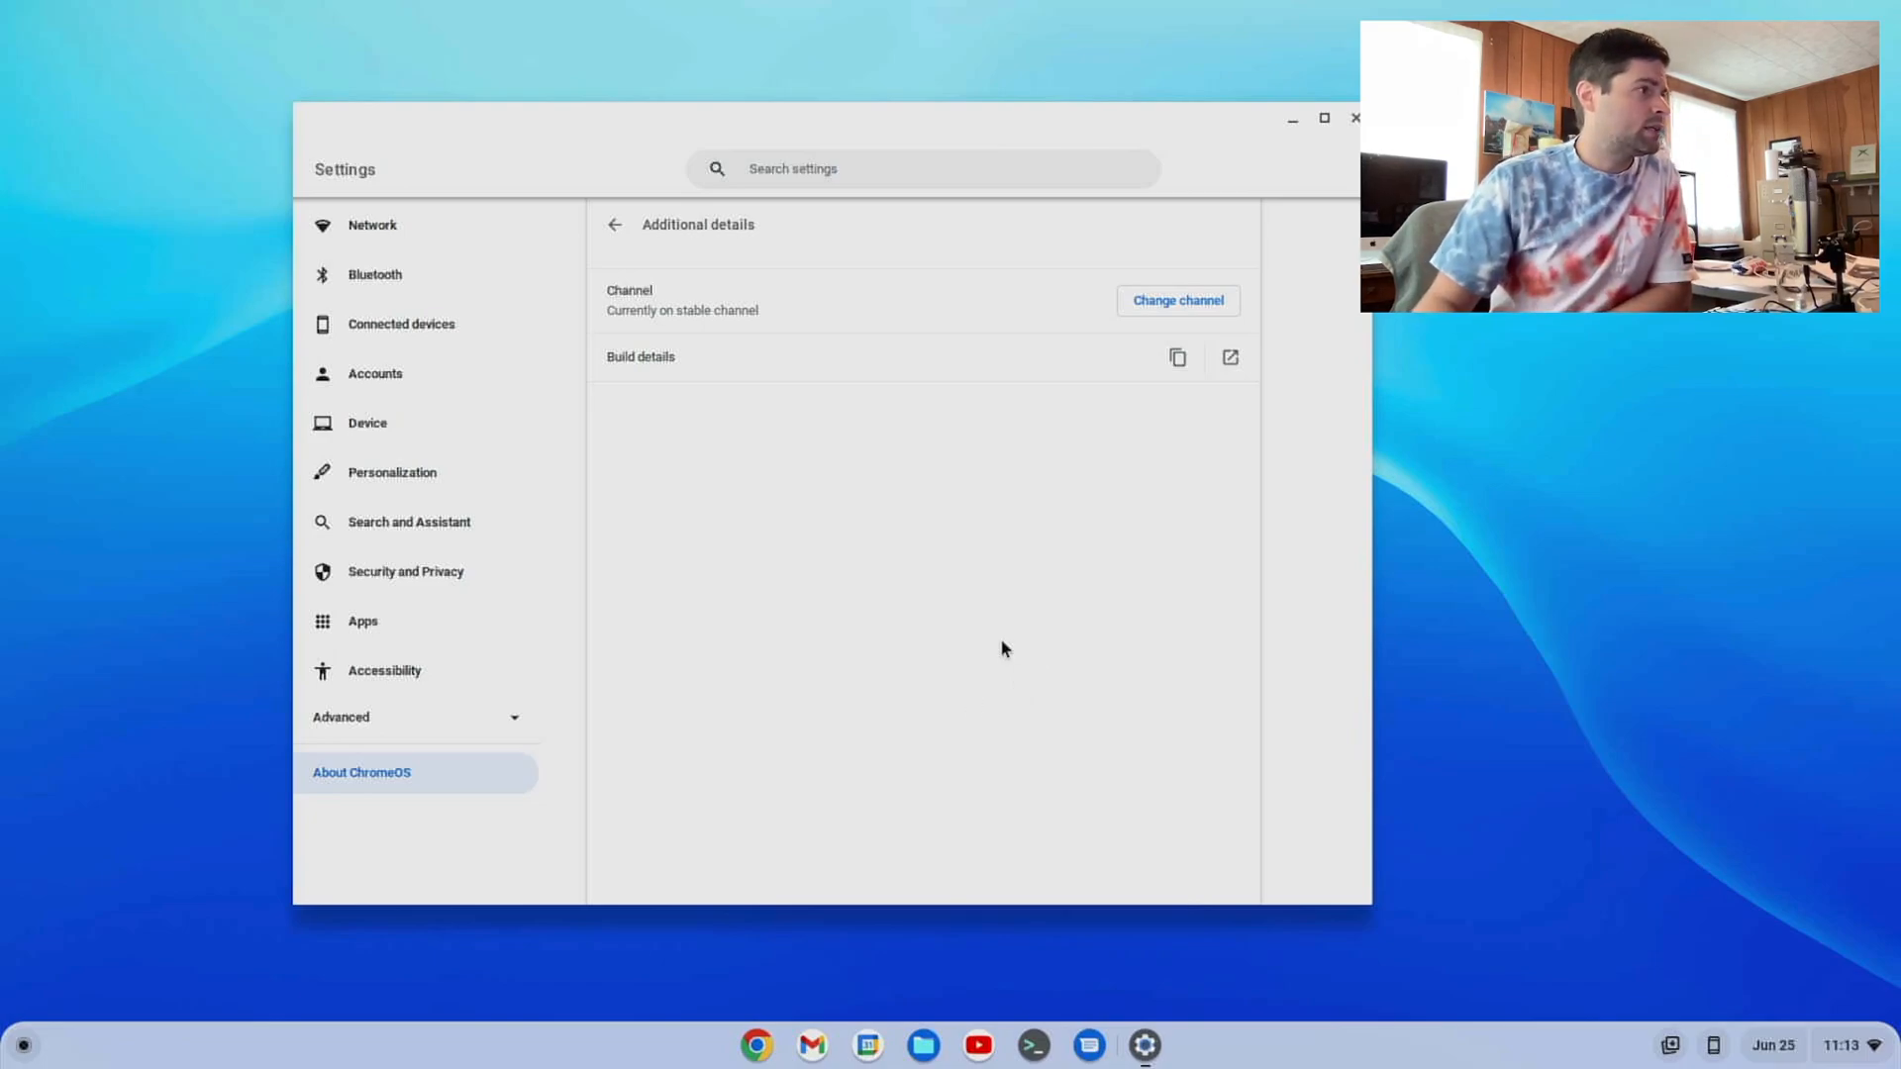
left_click(615, 225)
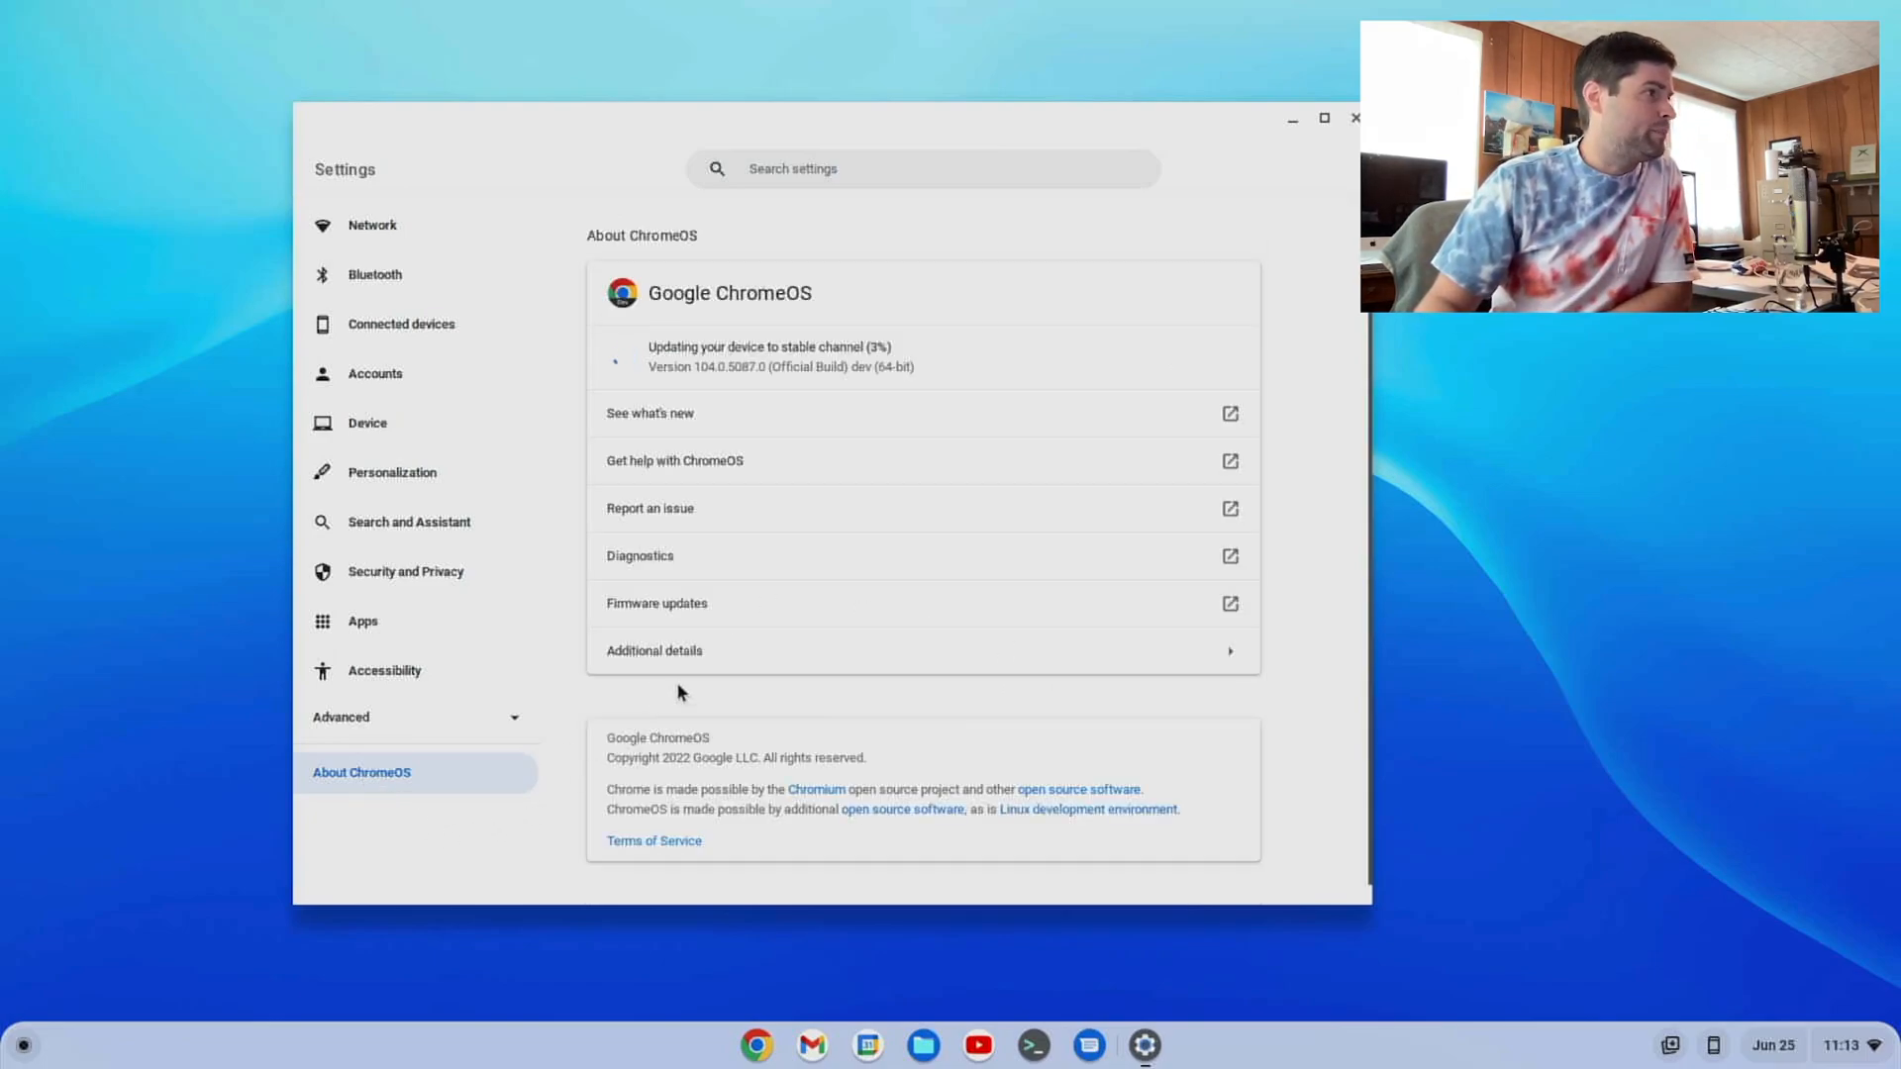
mouse_move(849, 411)
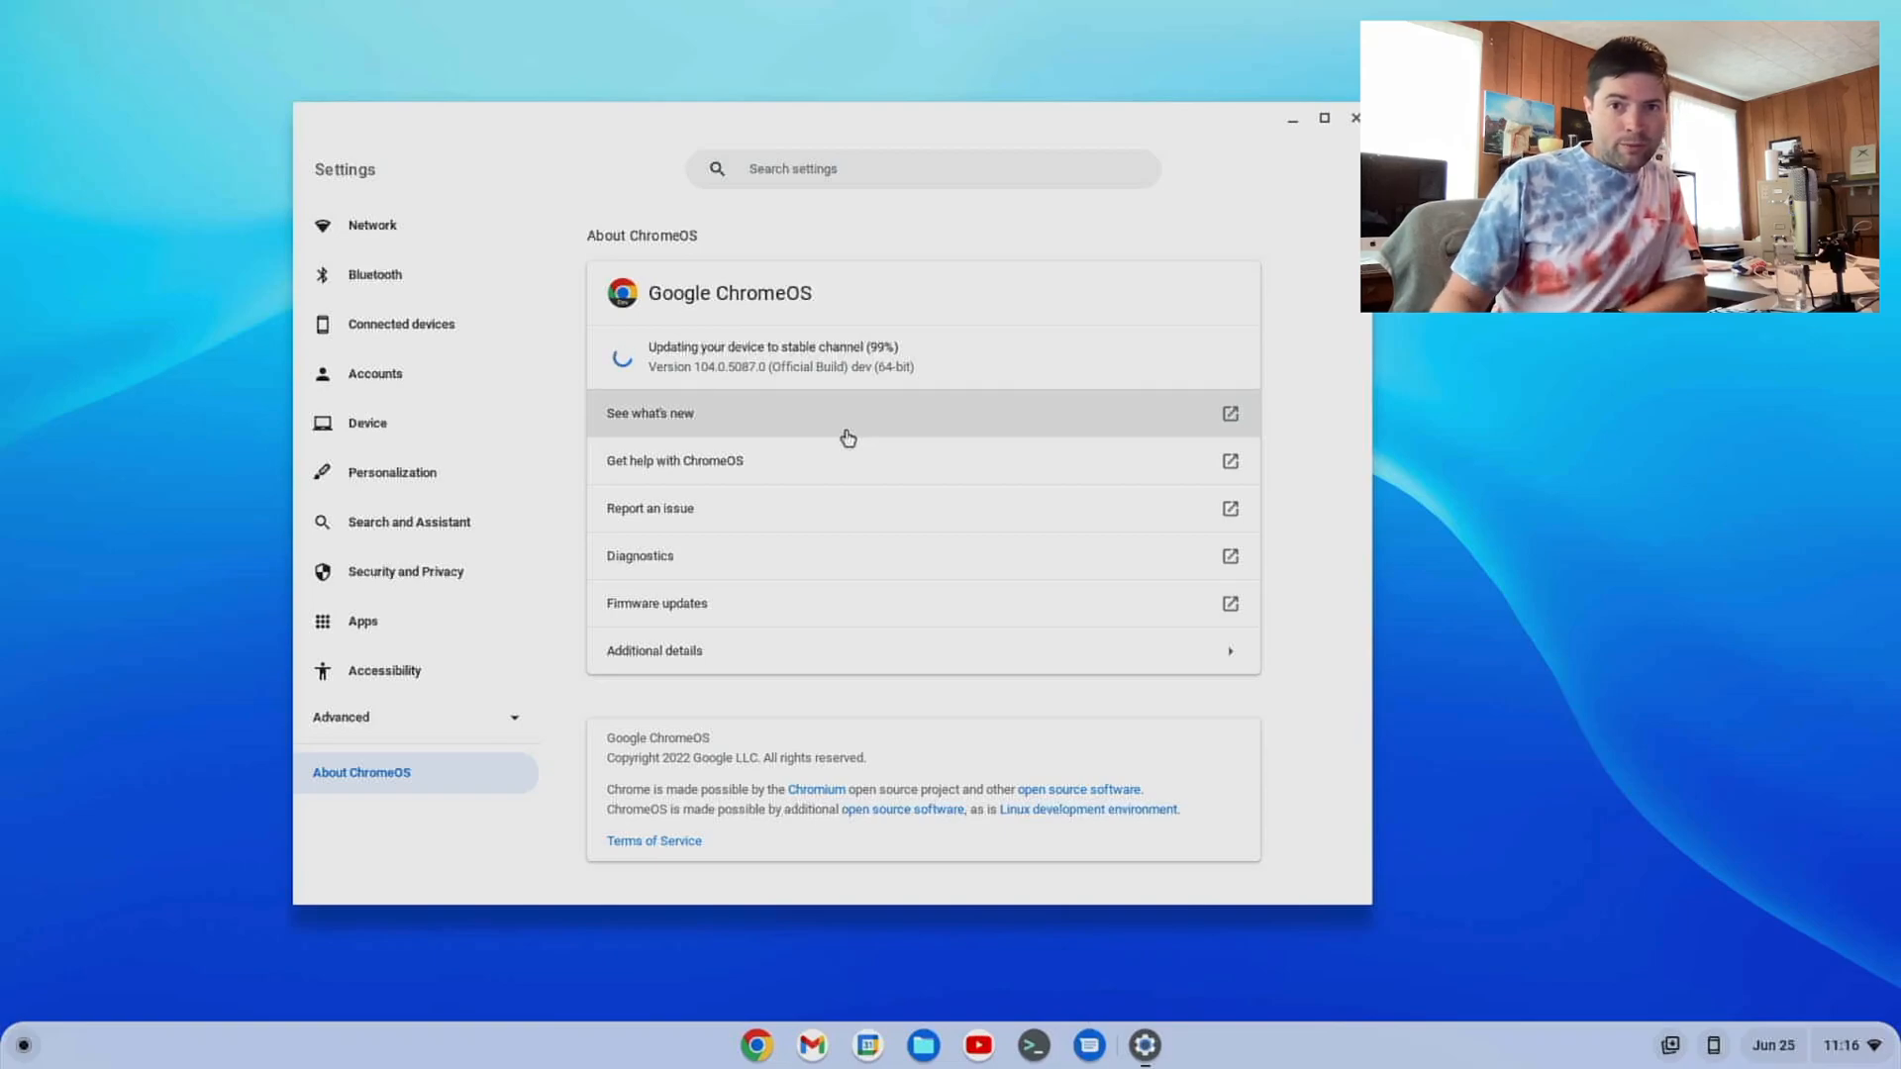
mouse_move(1036, 566)
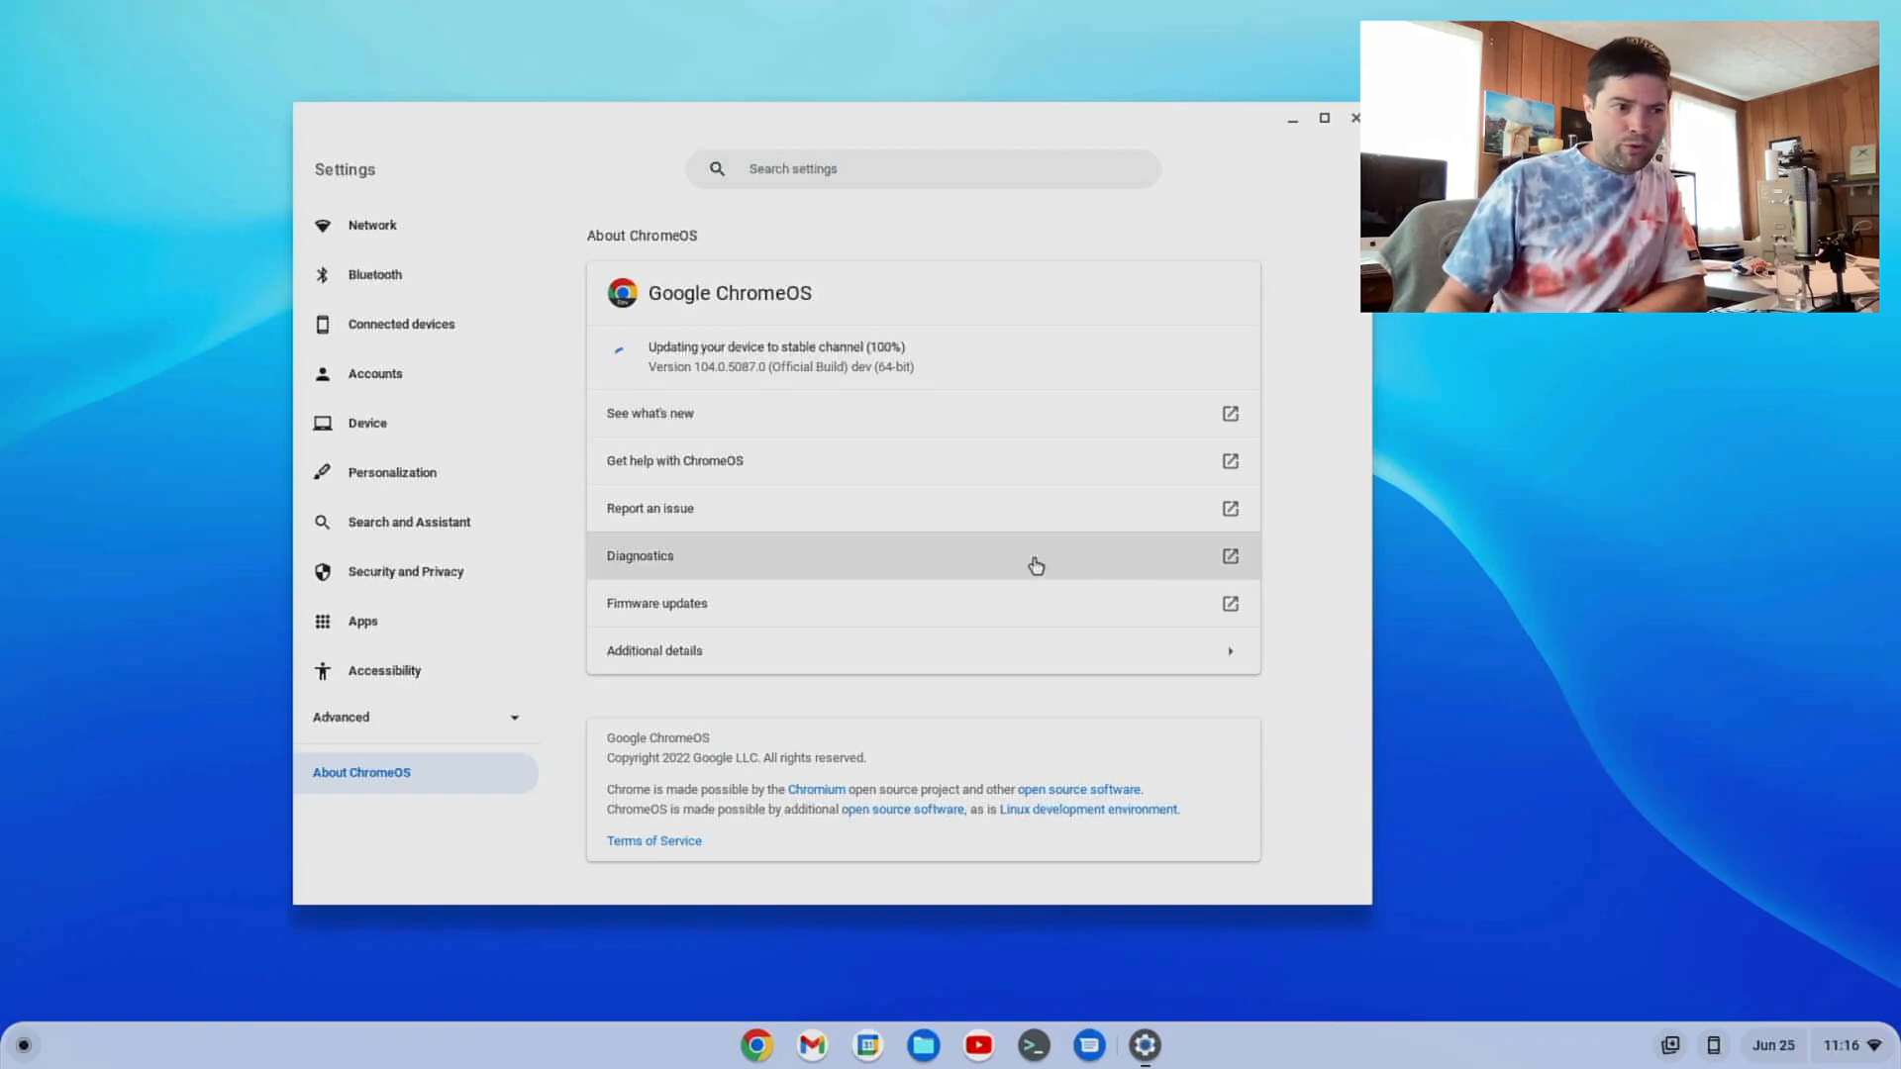